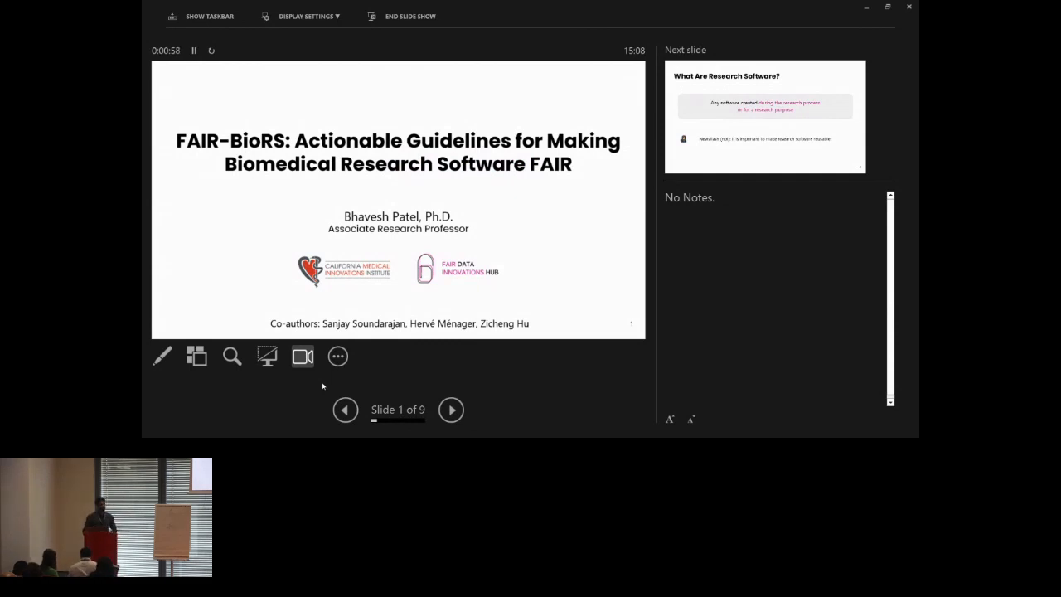
# Step: Advance from the FAIR-BioRS title slide to slide 2, What Are Research Software?
pyautogui.click(451, 409)
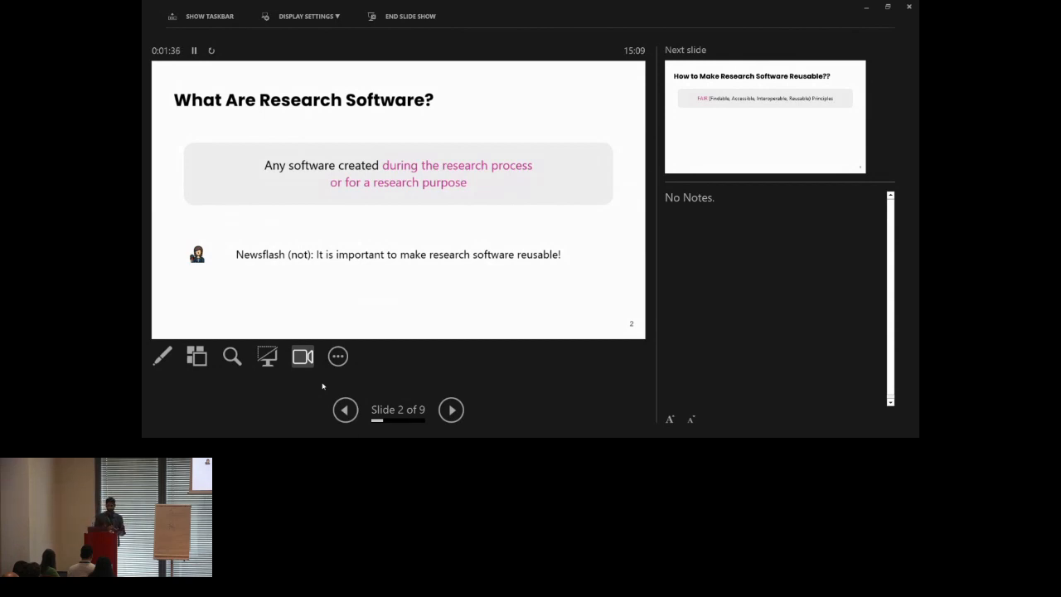
# Step: Go to slide 3 of 9, on making research software reusable via FAIR principles
pyautogui.click(451, 410)
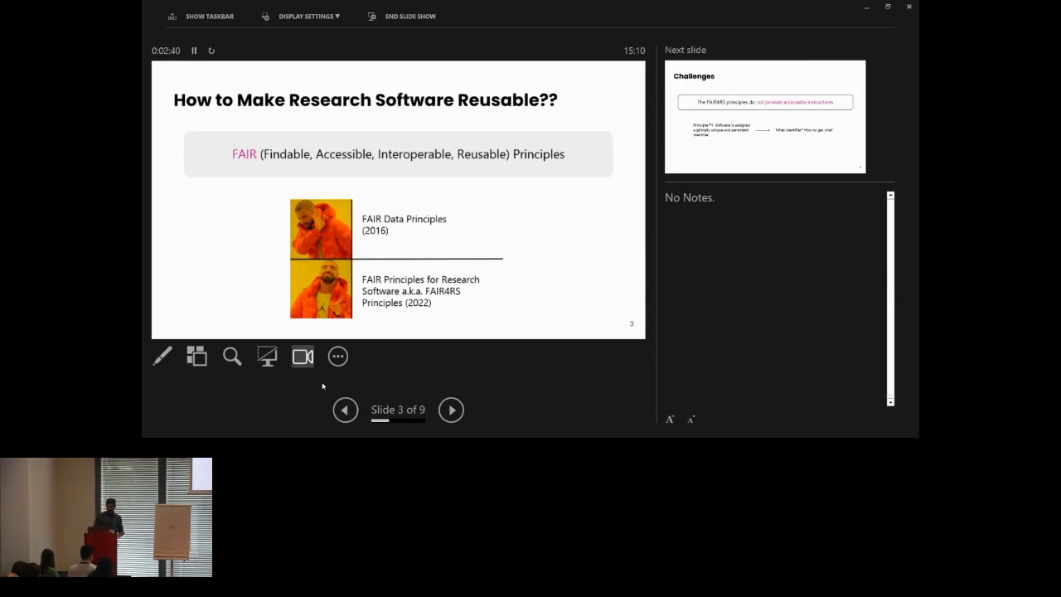
# Step: Show slide 4 of 9, Challenges, on FAIR4RS lacking actionable instructions
pyautogui.click(451, 410)
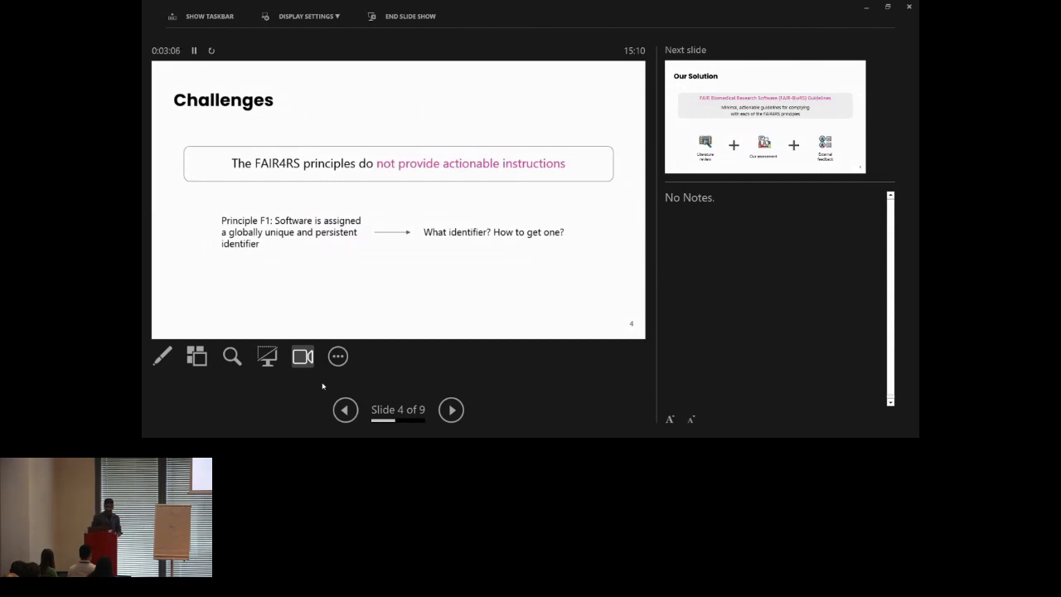
# Step: Show slide 5 of 9, Our Solution, introducing the FAIR-BioRS guidelines
pyautogui.click(451, 409)
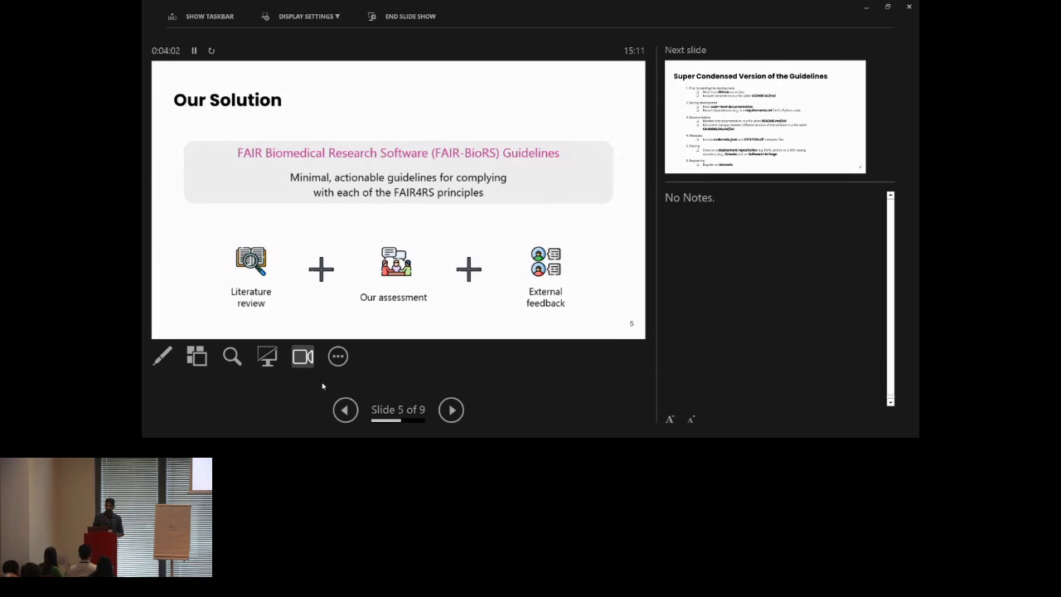
# Step: Step past the condensed guidelines checklist on slide 6 to slide 7, FAIR-BioRS Guidelines
pyautogui.click(451, 410)
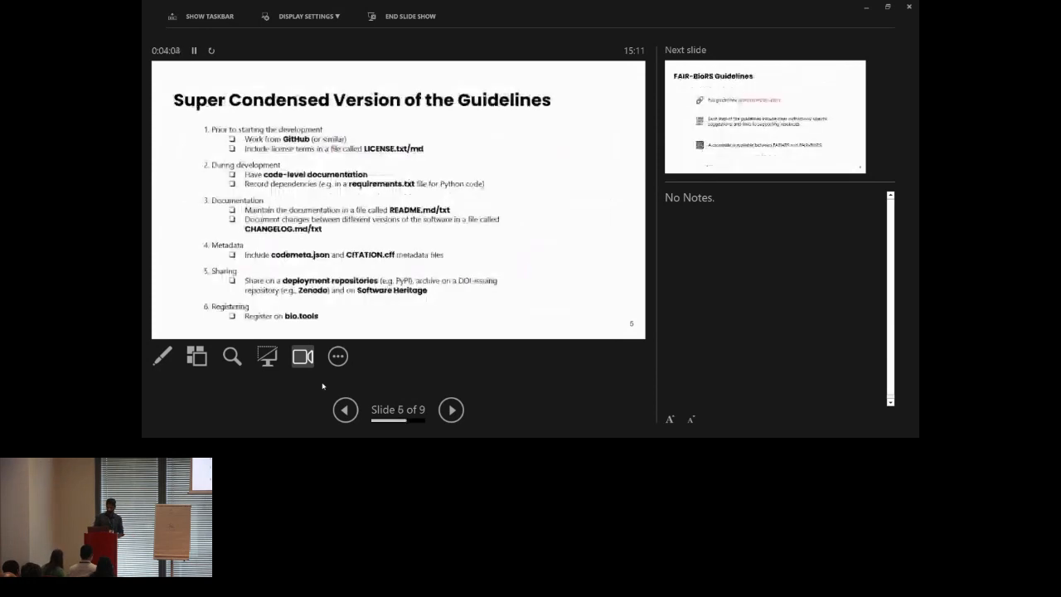
pyautogui.click(451, 410)
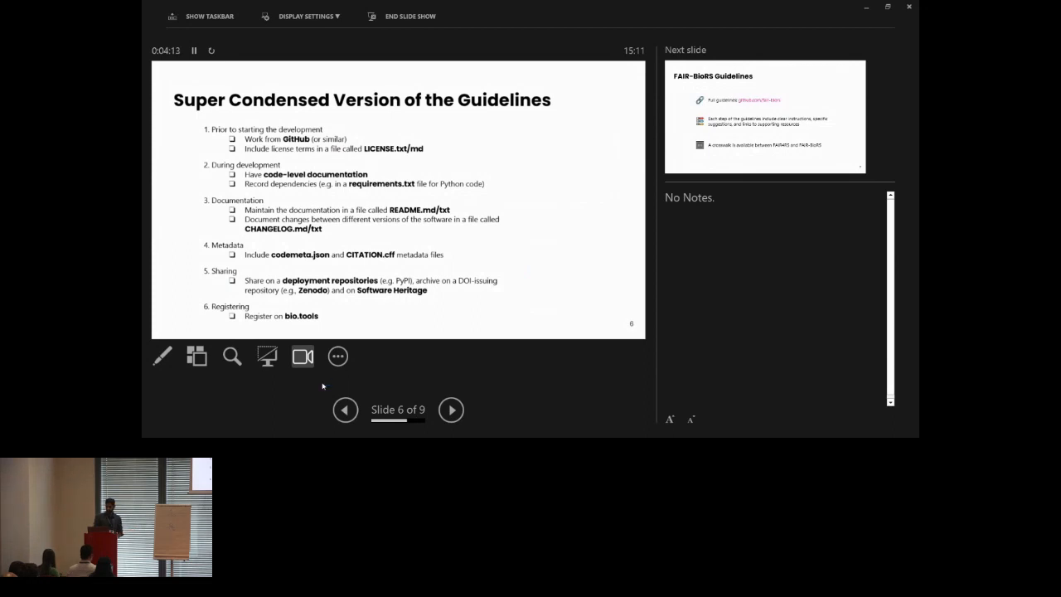
pyautogui.click(451, 410)
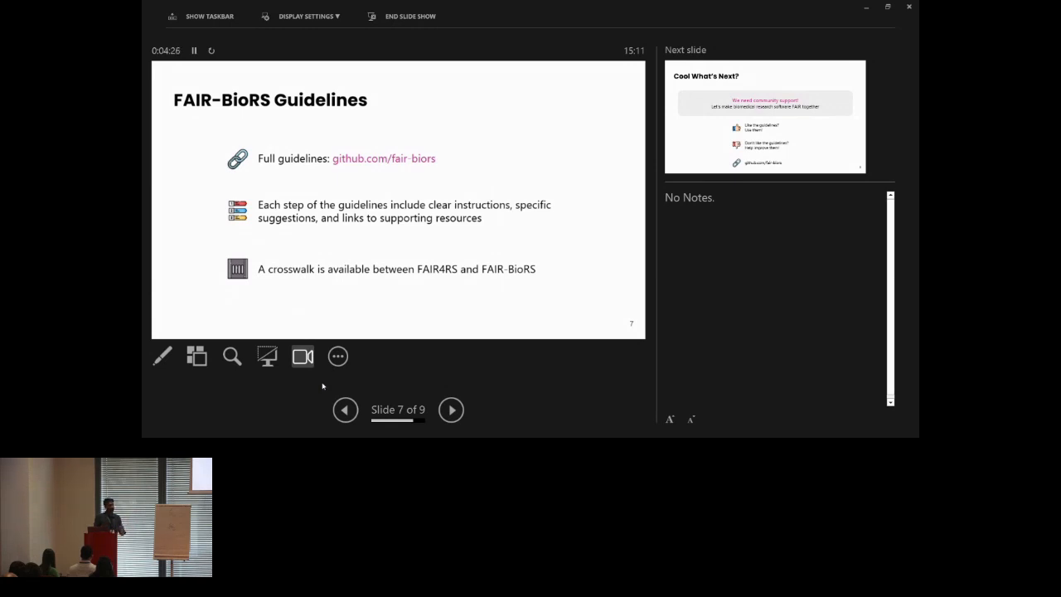
# Step: Advance through slide 8, Cool What's Next?, to slide 9, Thank You
pyautogui.click(451, 409)
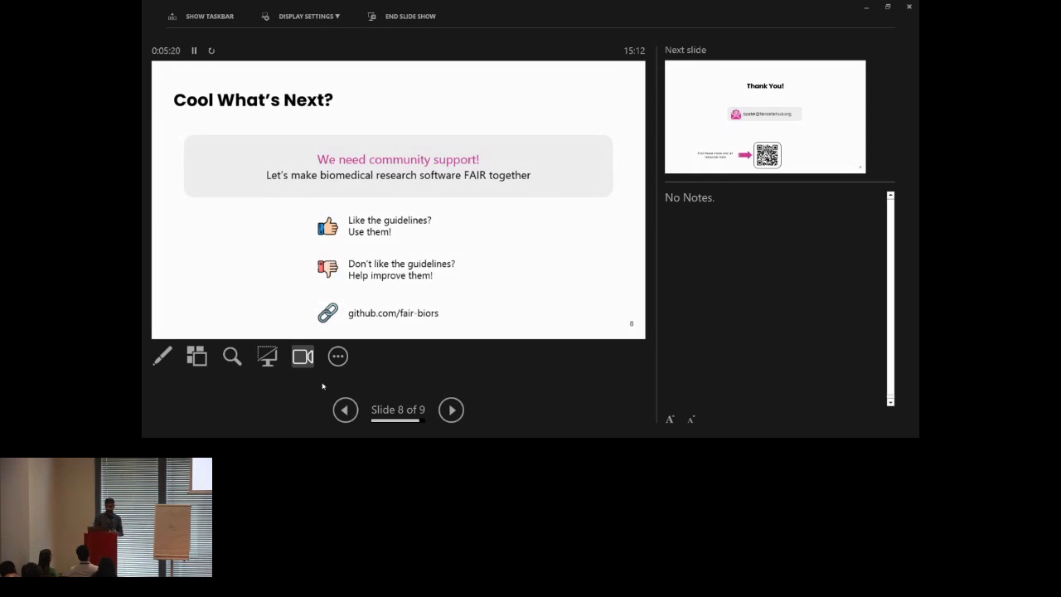
pyautogui.click(452, 409)
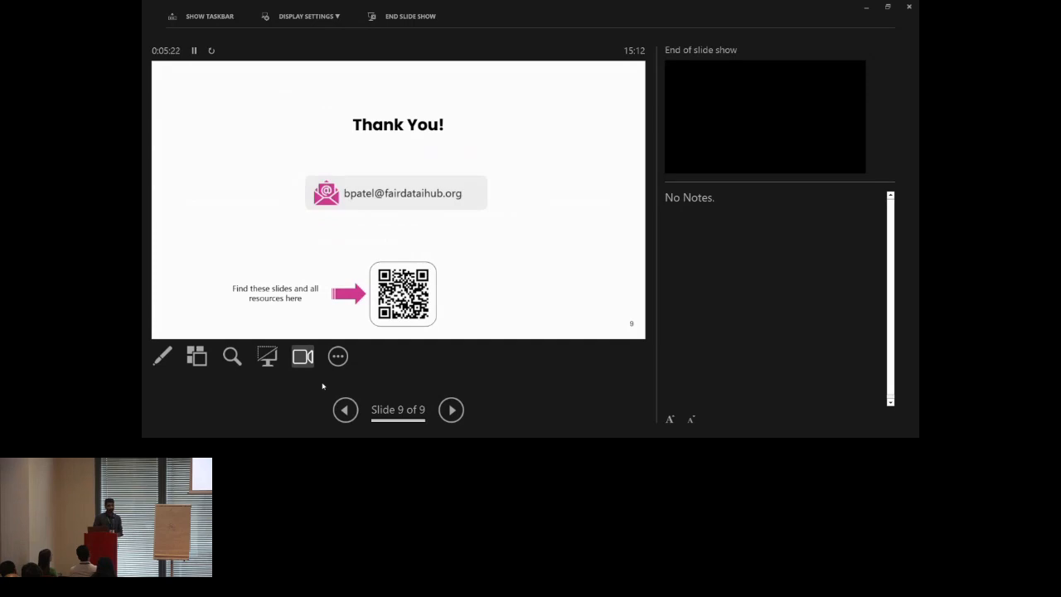